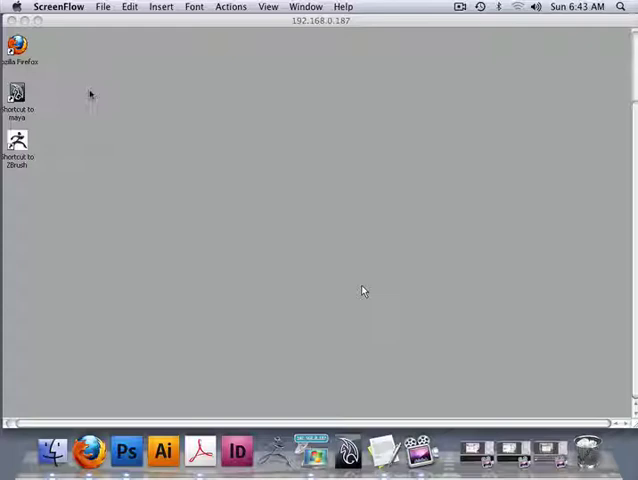
pyautogui.moveTo(72, 254)
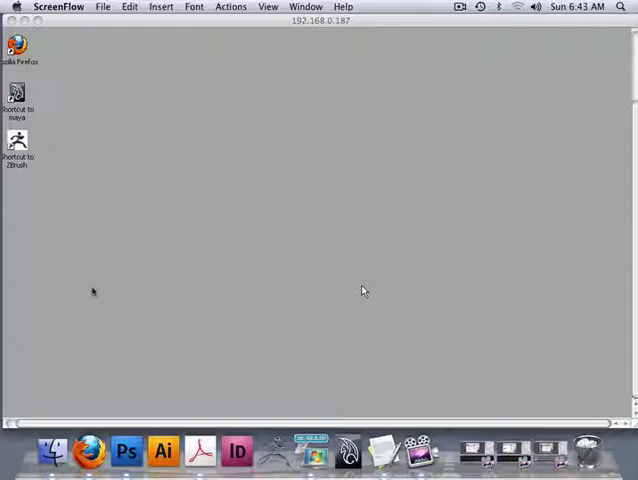
pyautogui.moveTo(248, 132)
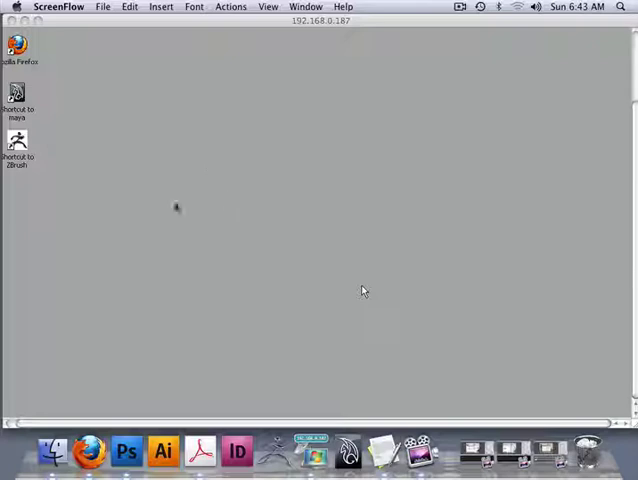
pyautogui.moveTo(159, 213)
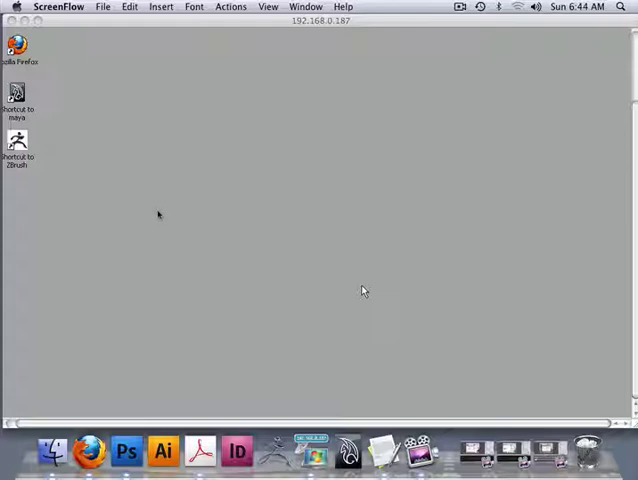
pyautogui.moveTo(137, 222)
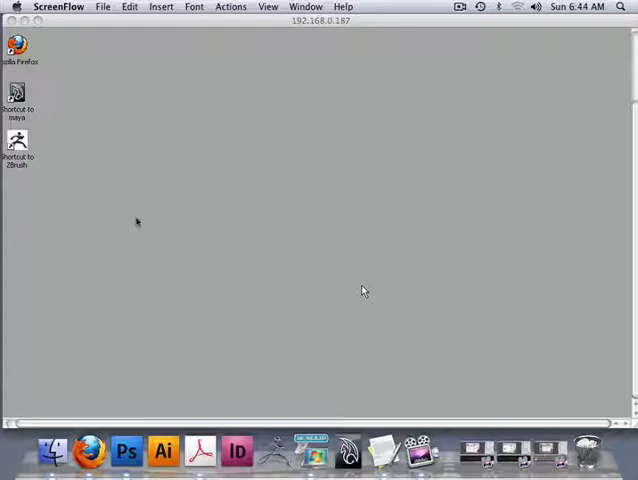
pyautogui.moveTo(151, 226)
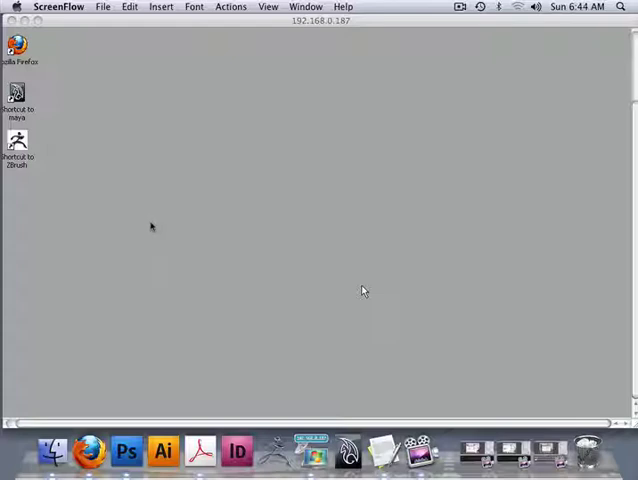
pyautogui.moveTo(154, 233)
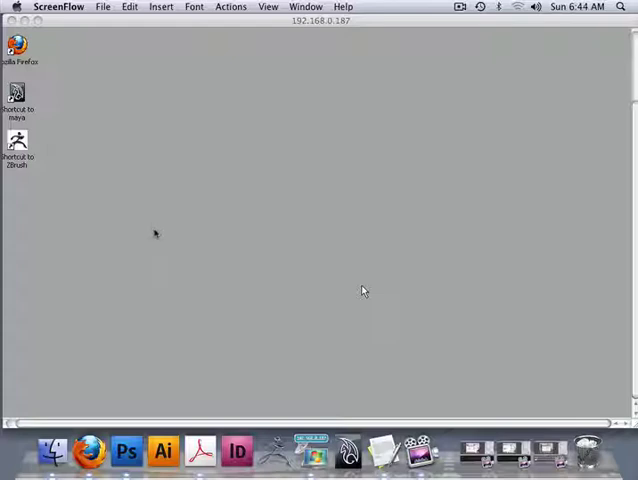